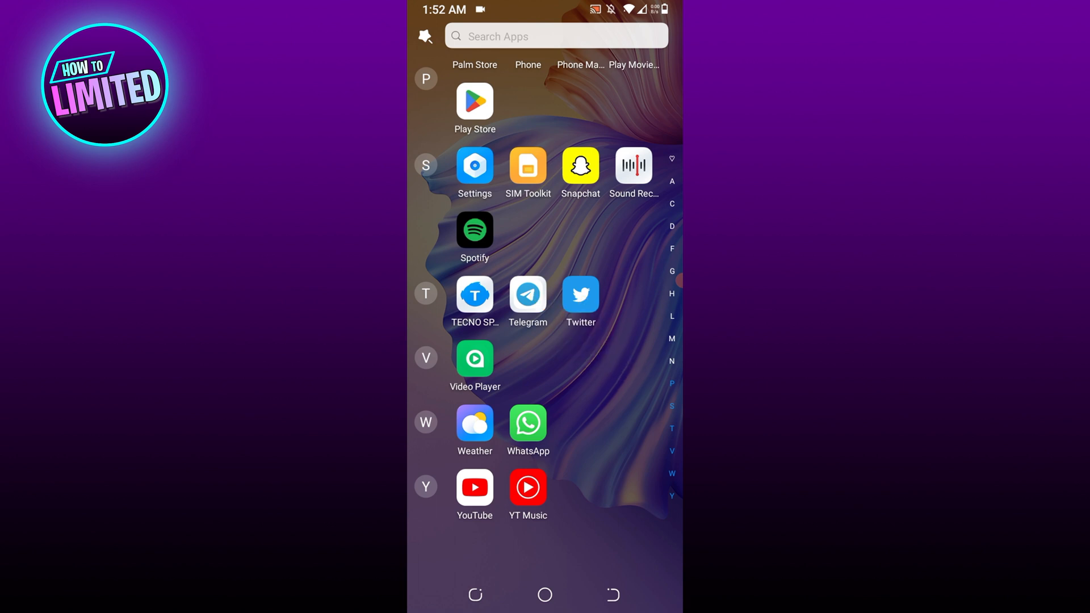
Launch Telegram from the app drawer, opening the Howtolimited group chat
{"action": "left_click", "coordinate": [527, 294]}
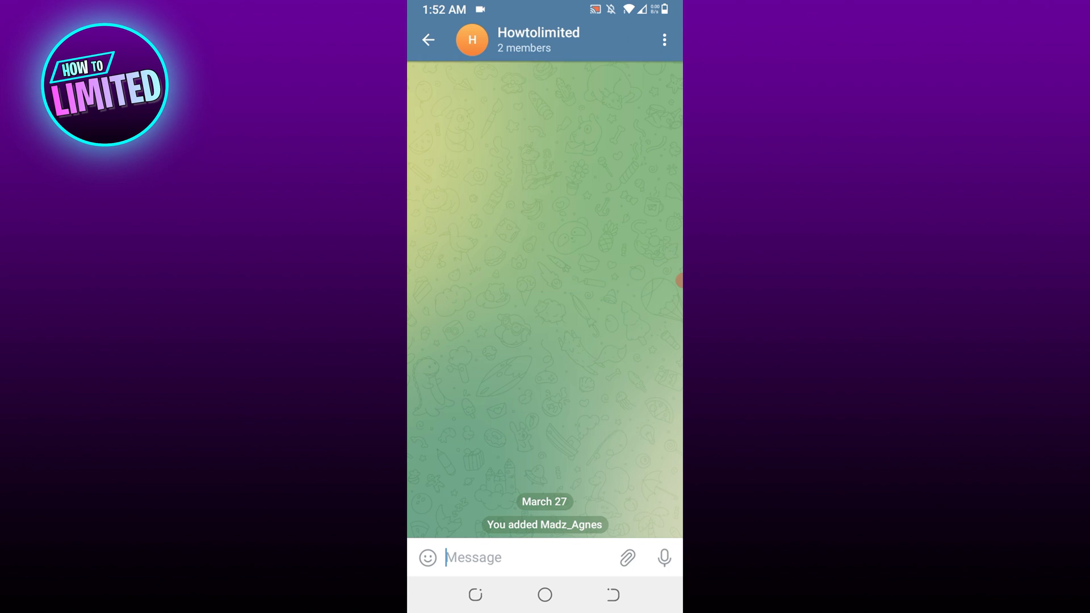
Open the Howtolimited group info page showing its two members
{"action": "left_click", "coordinate": [538, 33]}
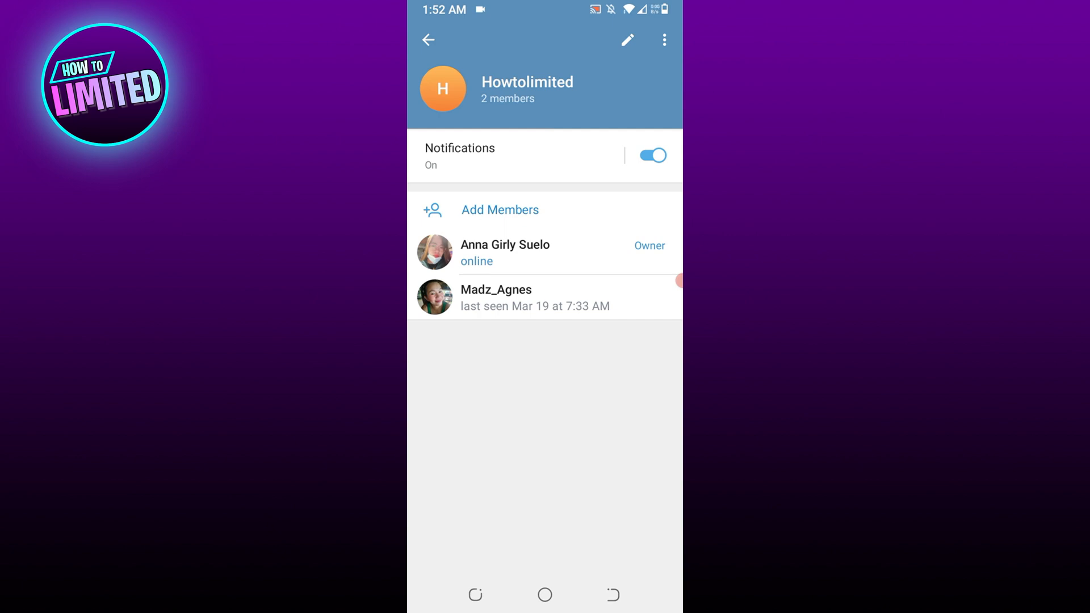
From Add Members, choose Invite to Group via Link to show the t.me join link
{"action": "left_click", "coordinate": [499, 210]}
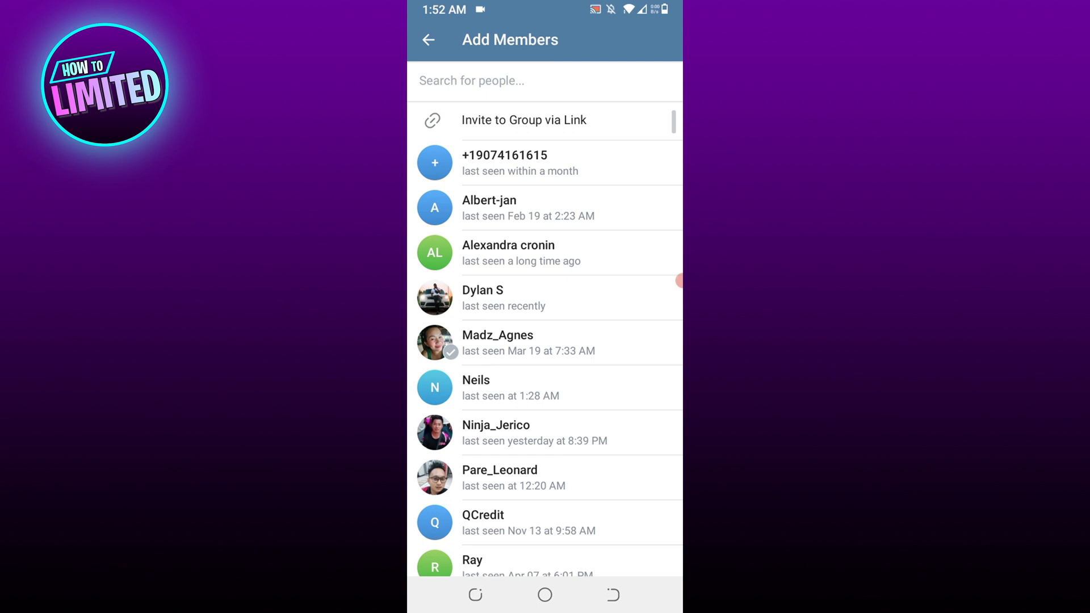
{"action": "left_click", "coordinate": [544, 120]}
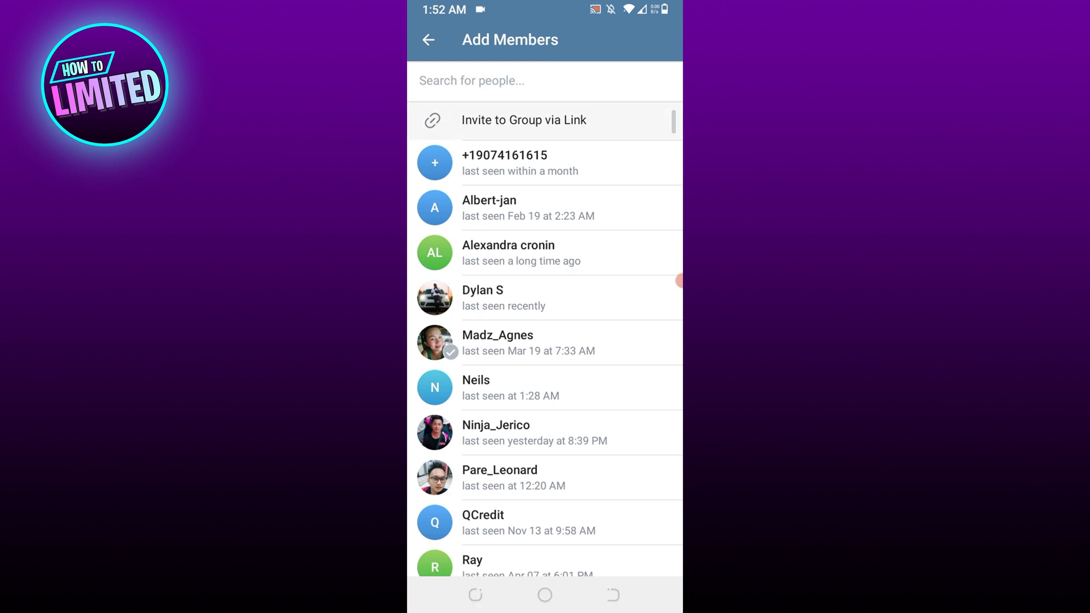
{"action": "left_click", "coordinate": [523, 120]}
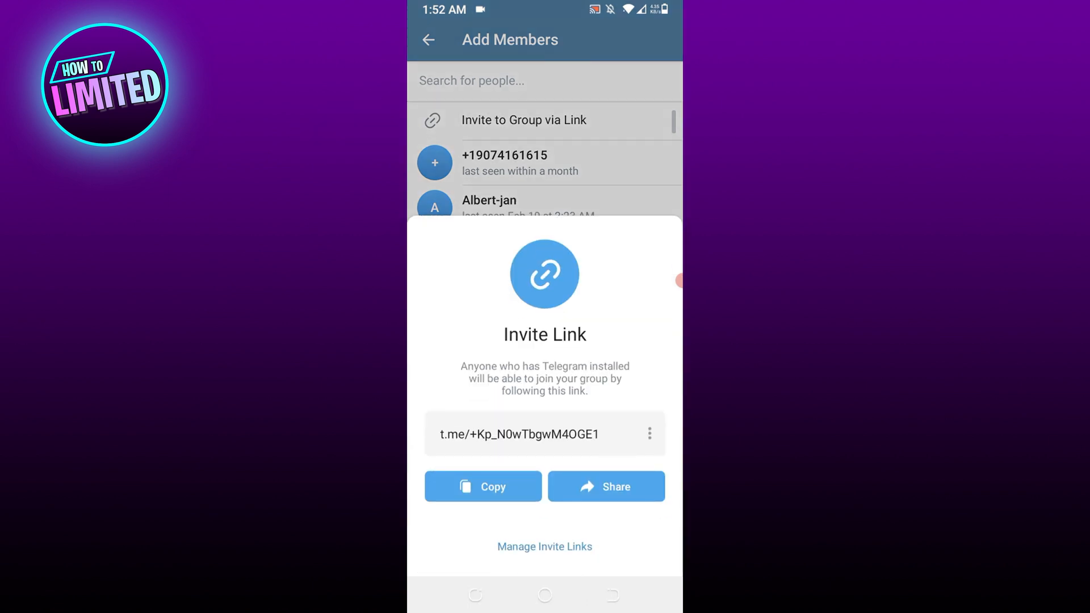